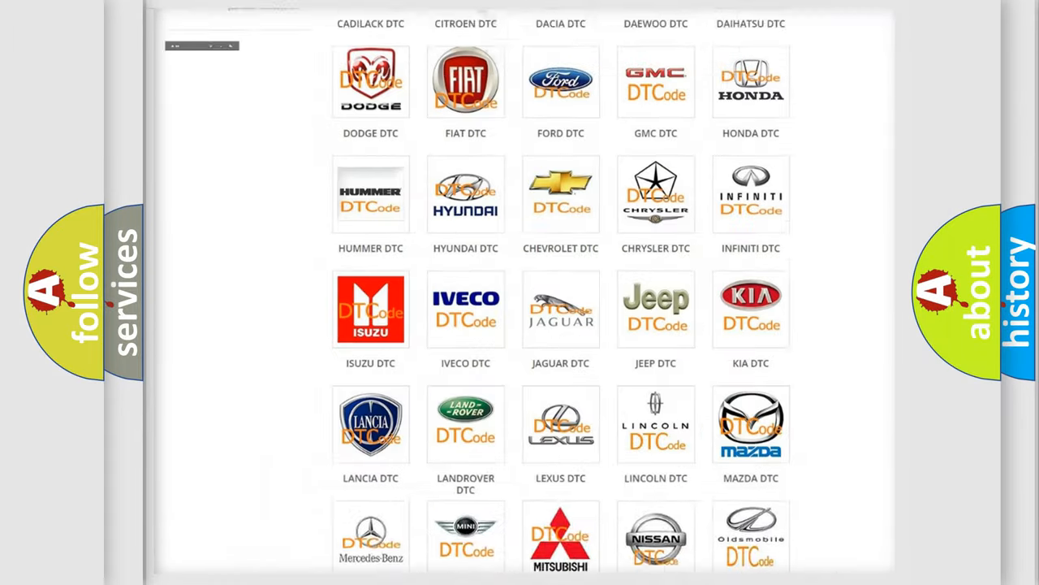
Step: Open the Jeep DTC page from the brand grid and browse its code subcategories
{"action": "scroll", "scroll_direction": "up", "scroll_amount": 3}
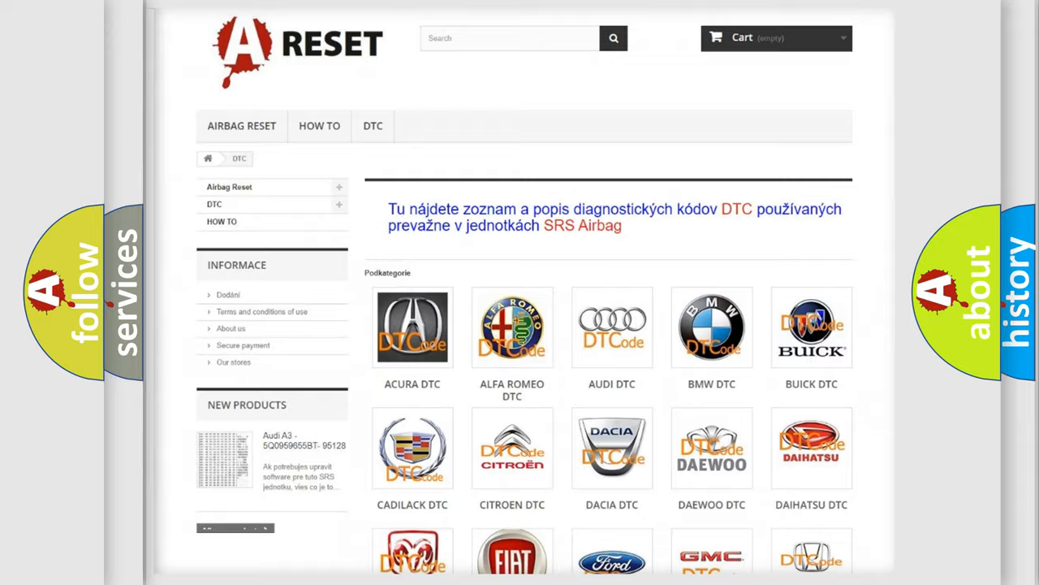
{"action": "scroll", "scroll_direction": "down", "scroll_amount": 3}
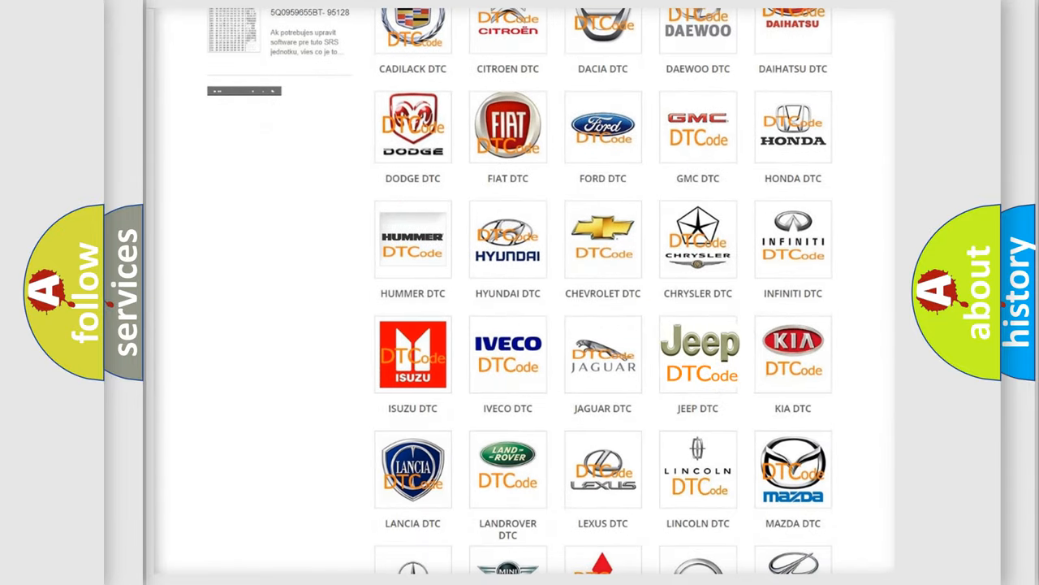
{"action": "left_click", "coordinate": [697, 353]}
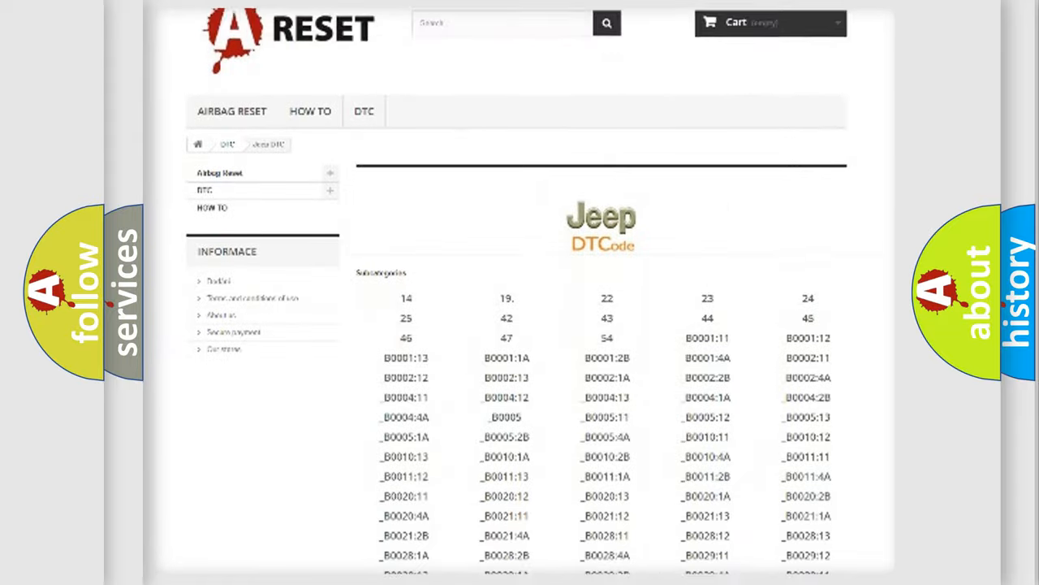
{"action": "scroll", "scroll_direction": "down", "scroll_amount": 3}
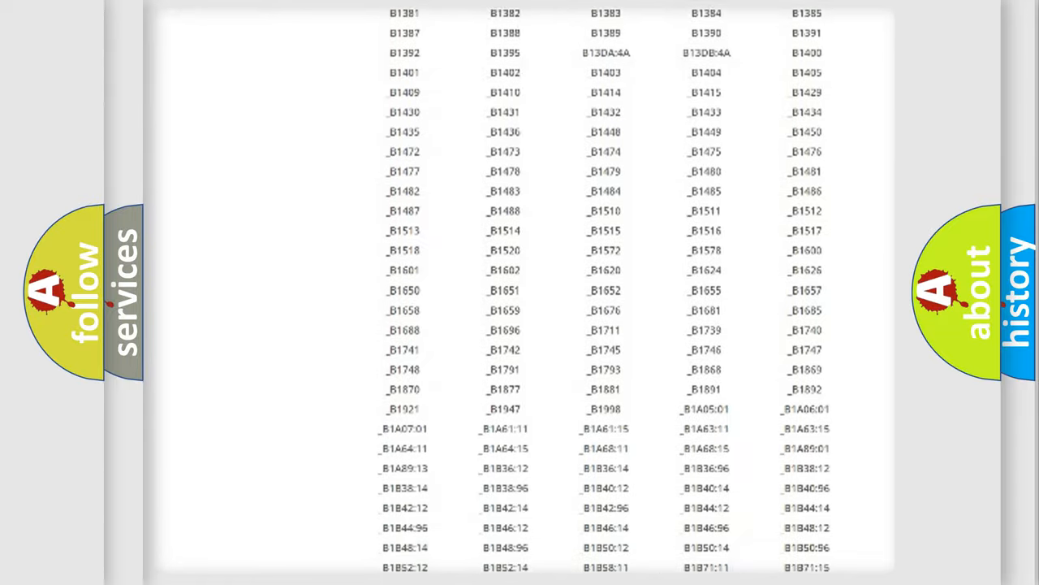
{"action": "scroll", "scroll_direction": "up", "scroll_amount": 3}
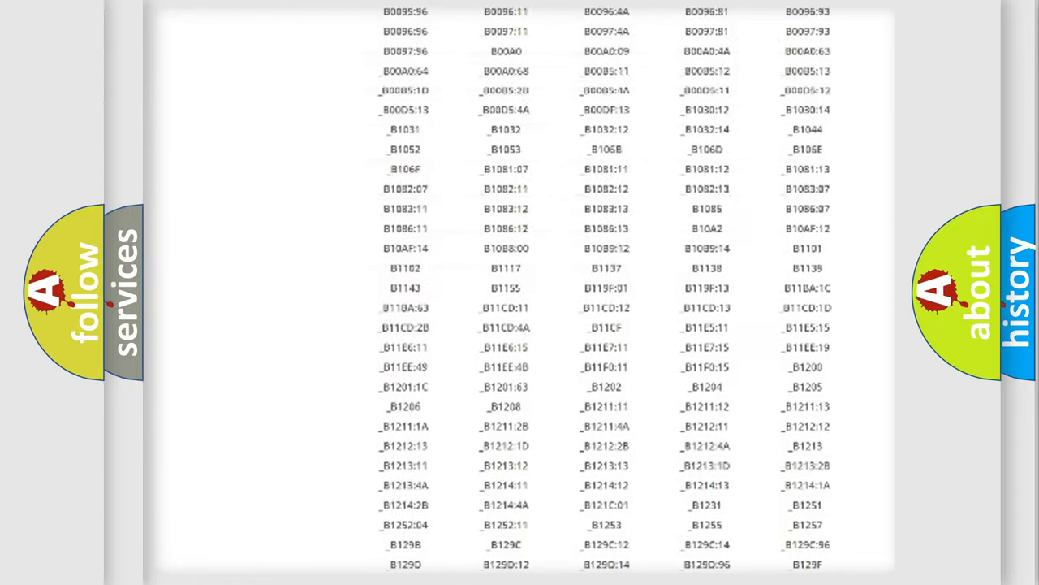
{"action": "scroll", "scroll_direction": "up", "scroll_amount": 3}
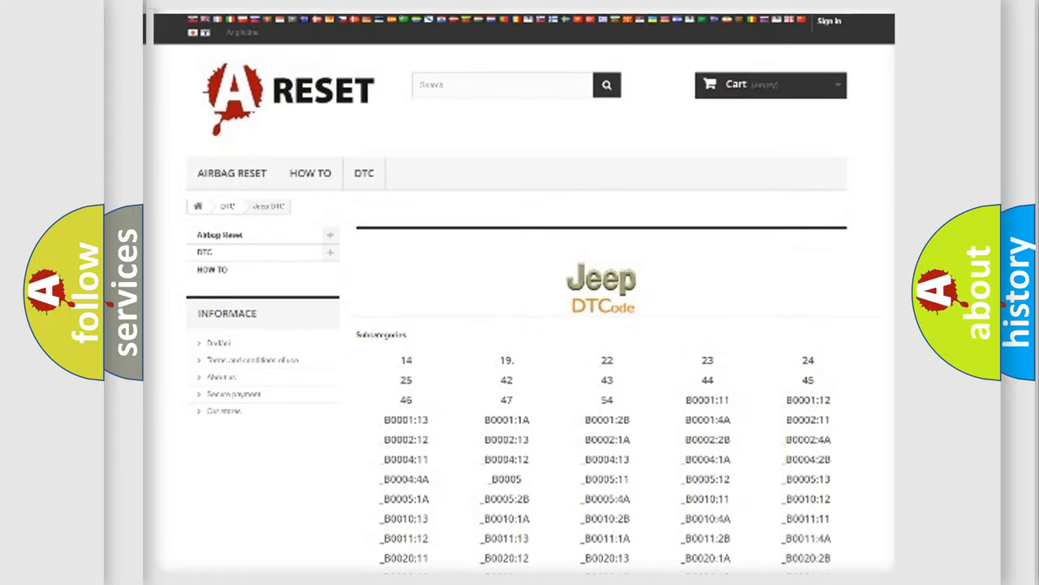